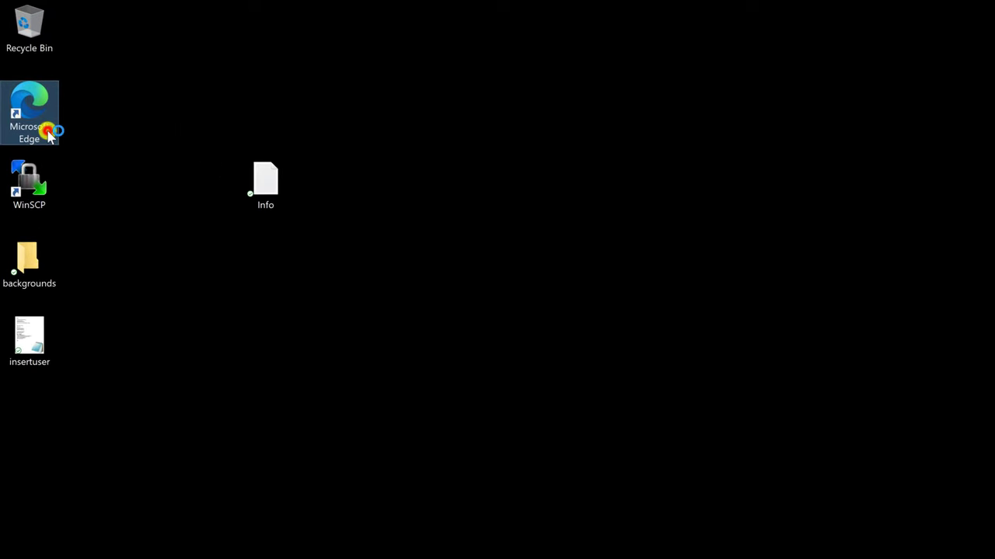
Launch Edge and sign in to the WordPress admin using the 'demo' credentials.
double_click(29, 113)
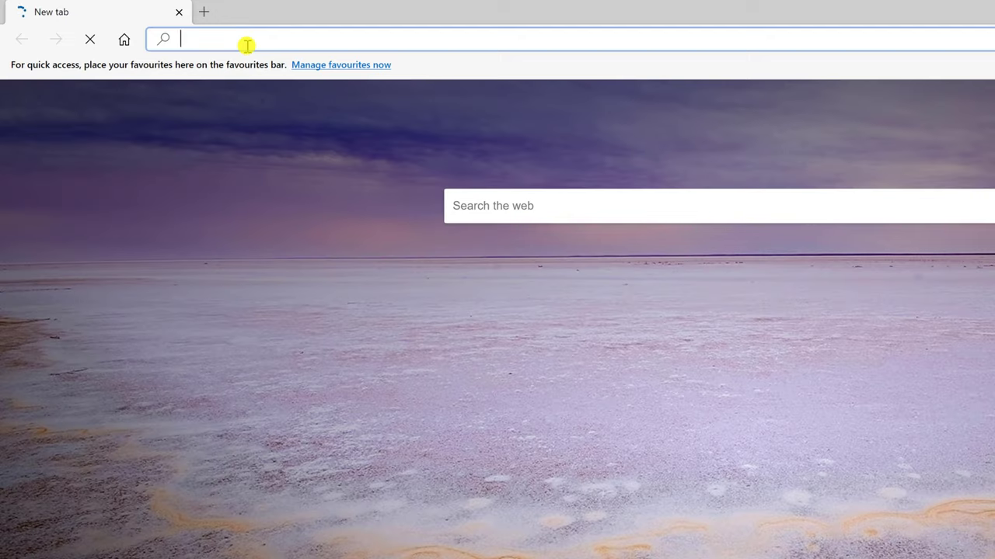
type("demo")
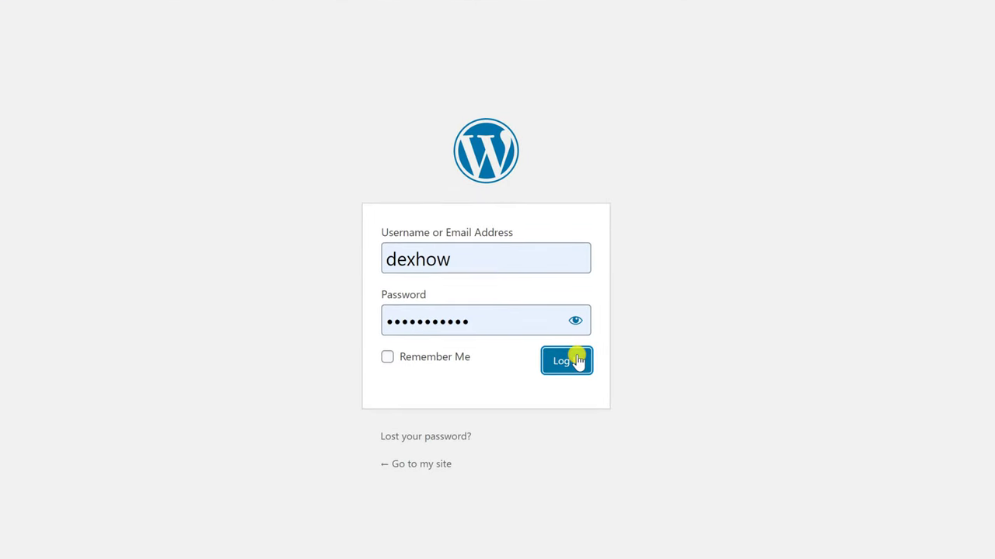
left_click(566, 361)
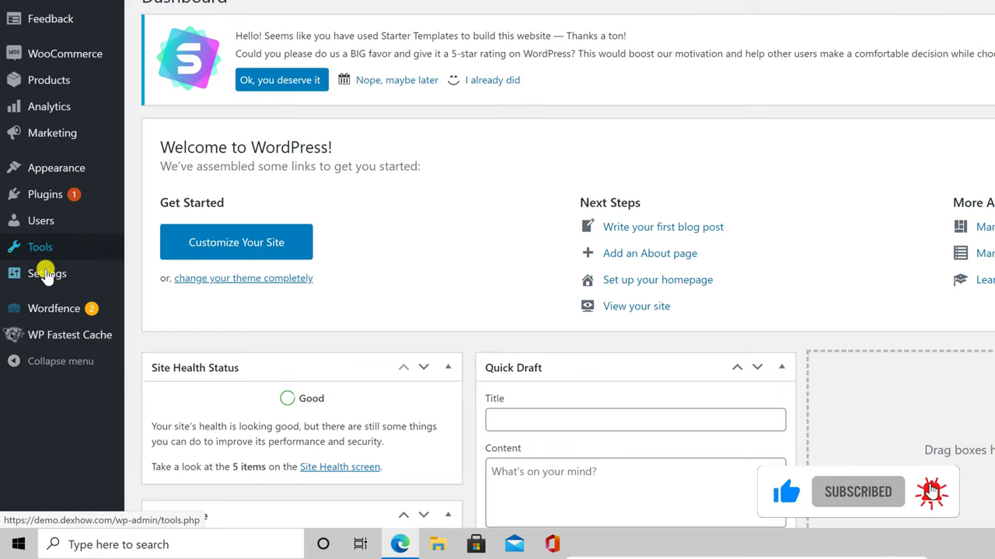
left_click(47, 274)
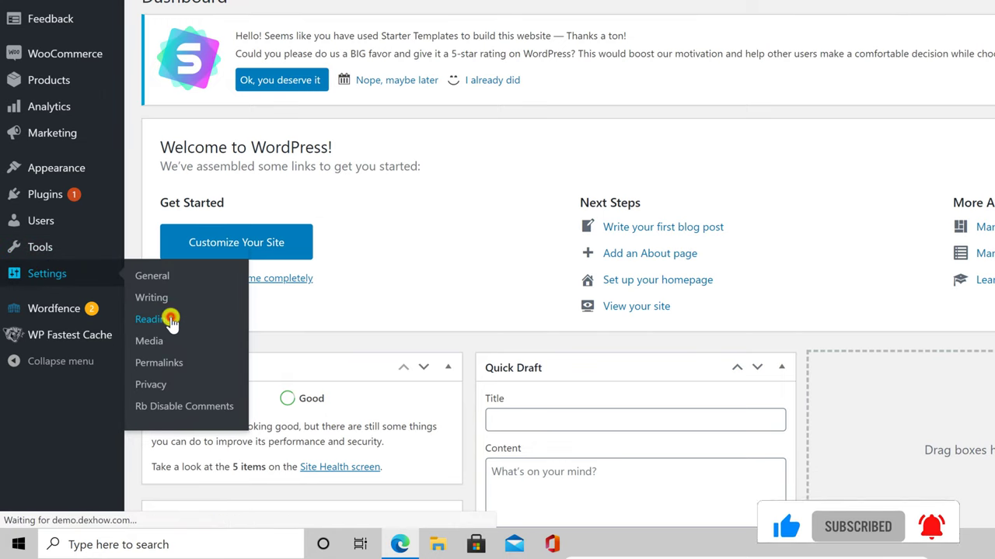
On Settings > Reading, tick 'Discourage search engines from indexing this site' and save.
left_click(151, 319)
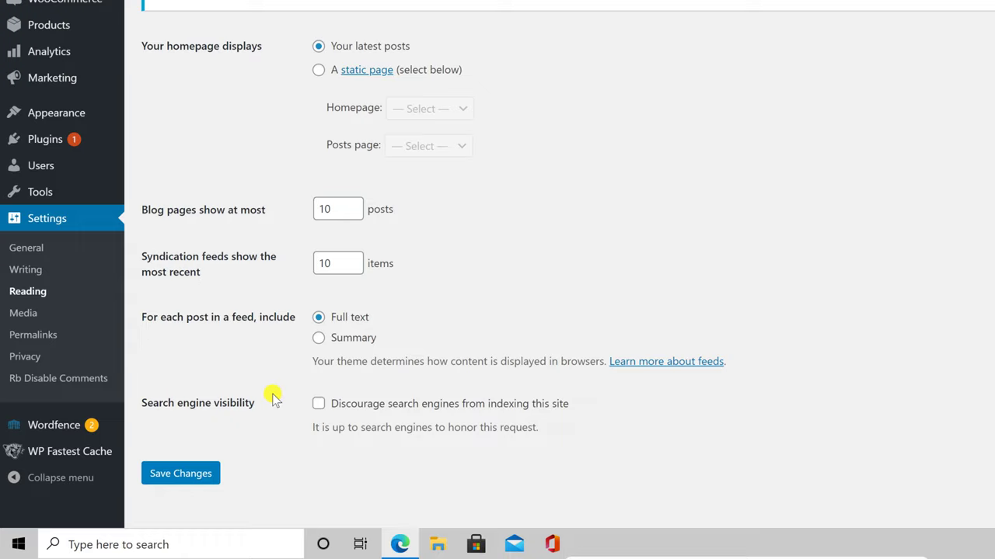
left_click(318, 403)
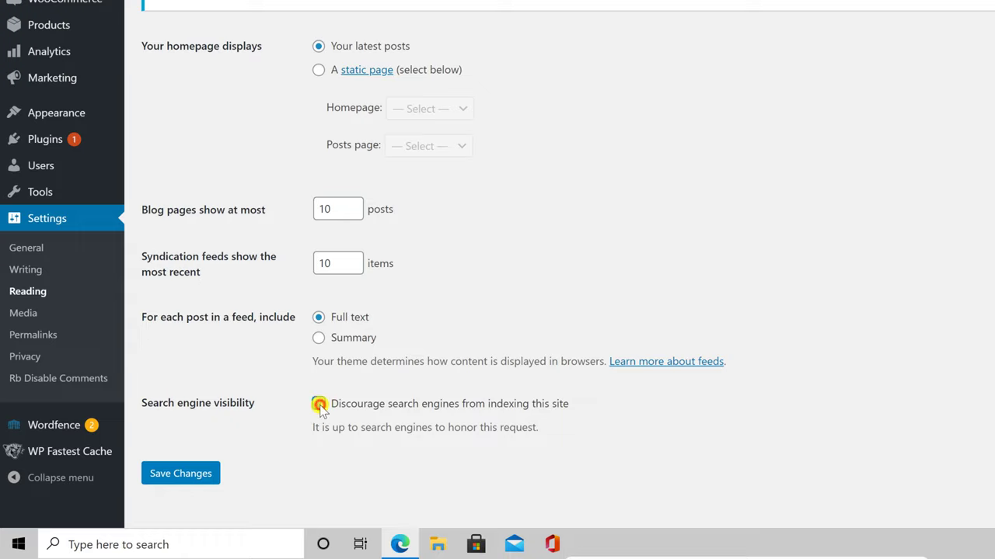
left_click(180, 474)
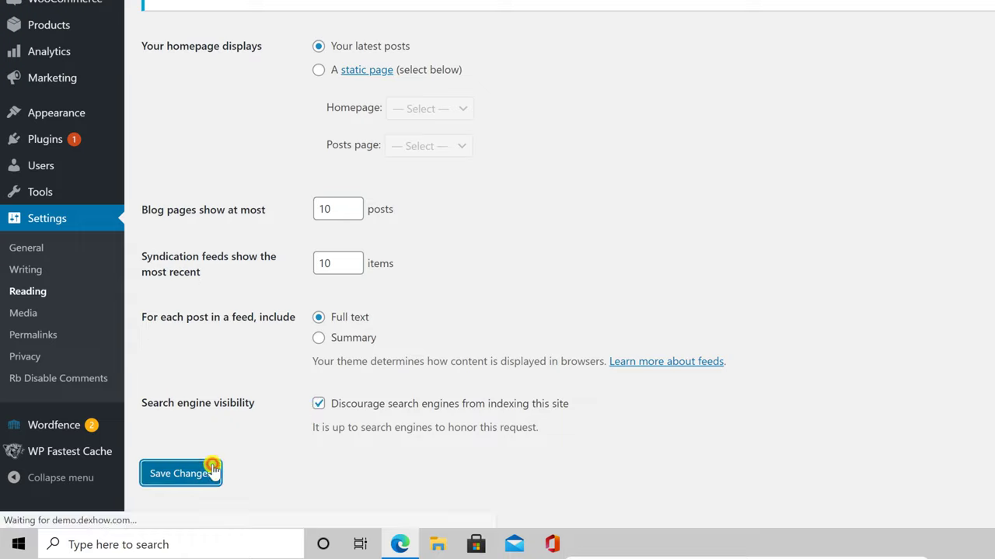
left_click(181, 473)
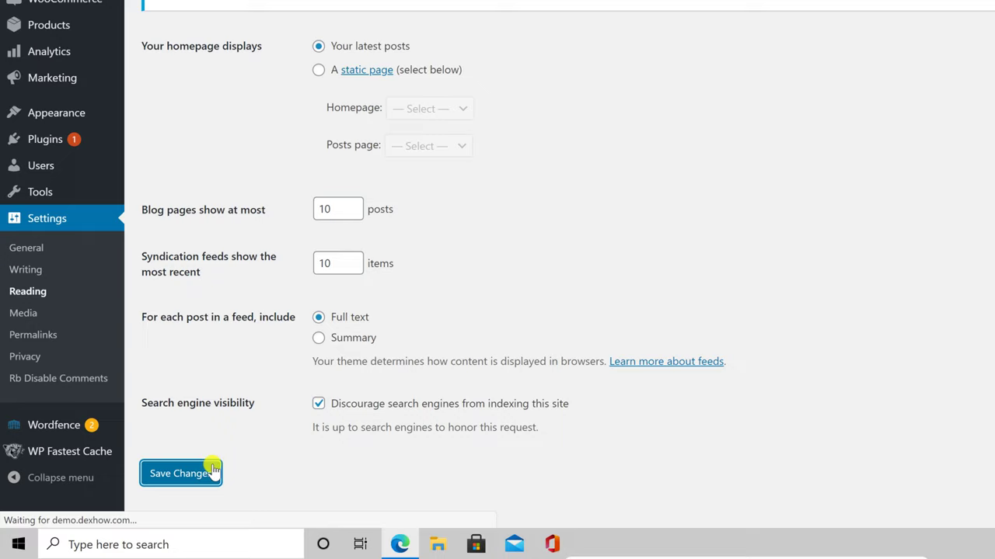
left_click(180, 473)
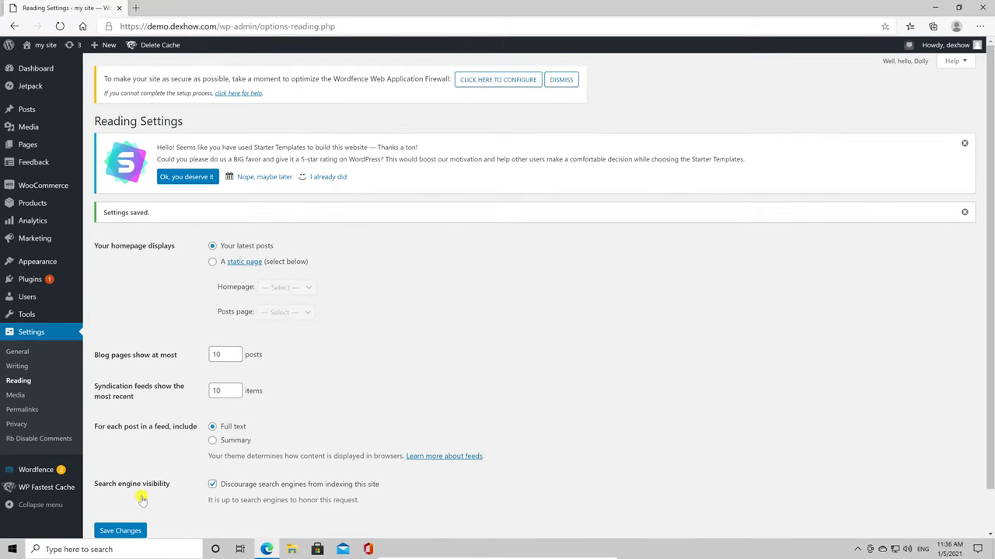